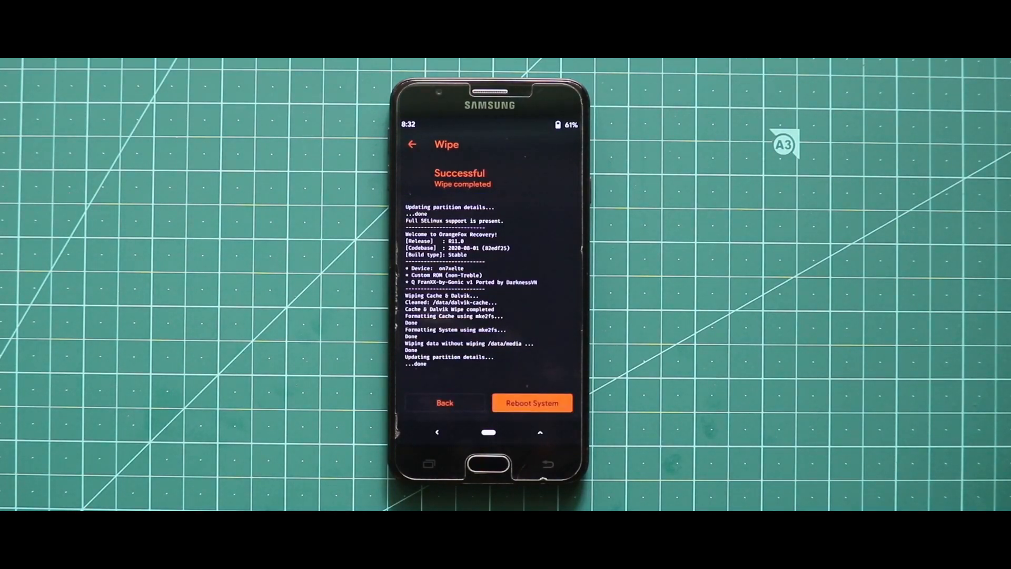
Return from the completed wipe of Dalvik, cache, system and data to the wipe list.
click(445, 403)
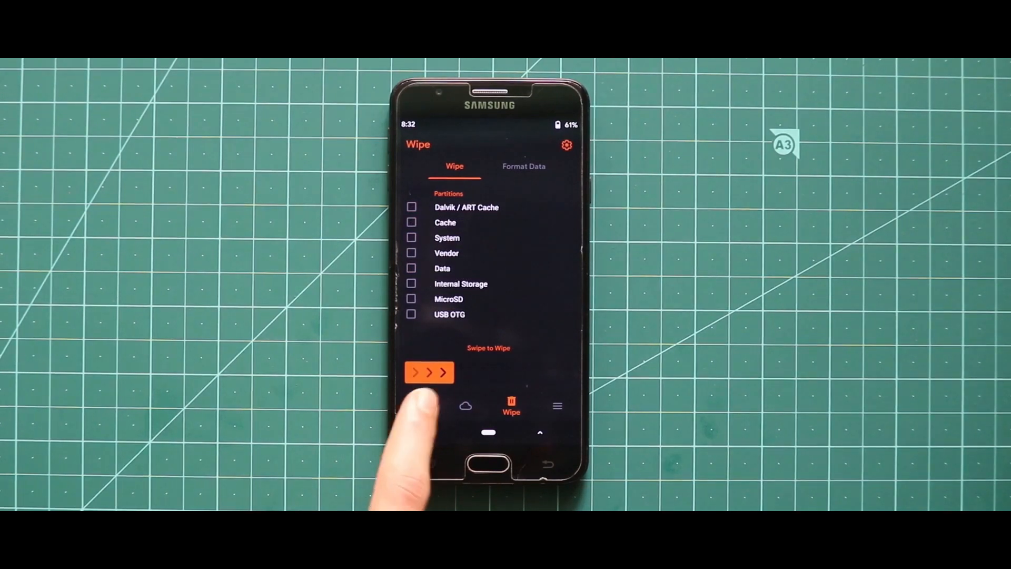
Browse /sdcard storage showing the Fox, RAJAT and TRR folders.
click(419, 409)
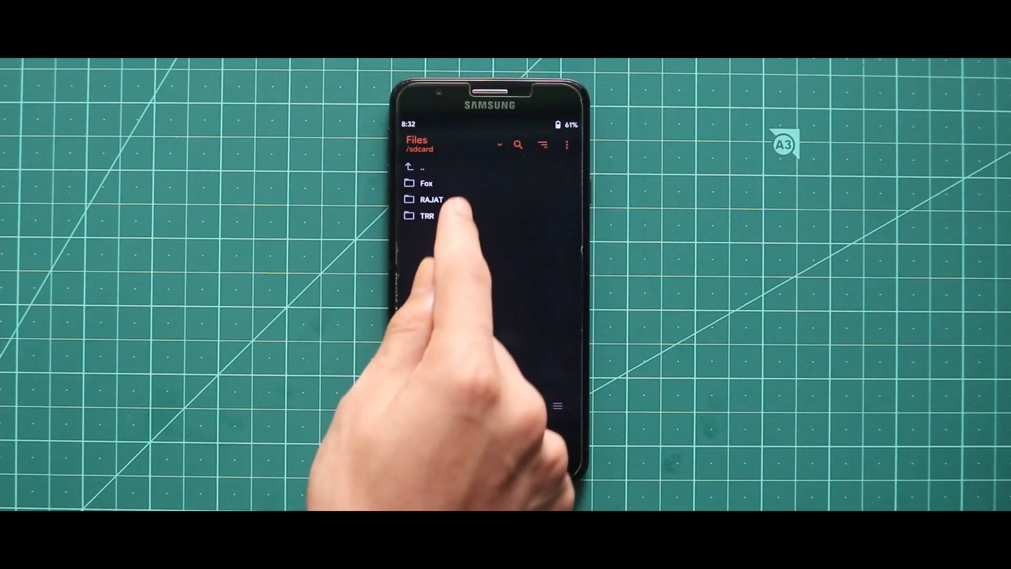
Open the TRR folder holding the THEREALROM Pure Edition zip and flash it.
click(431, 198)
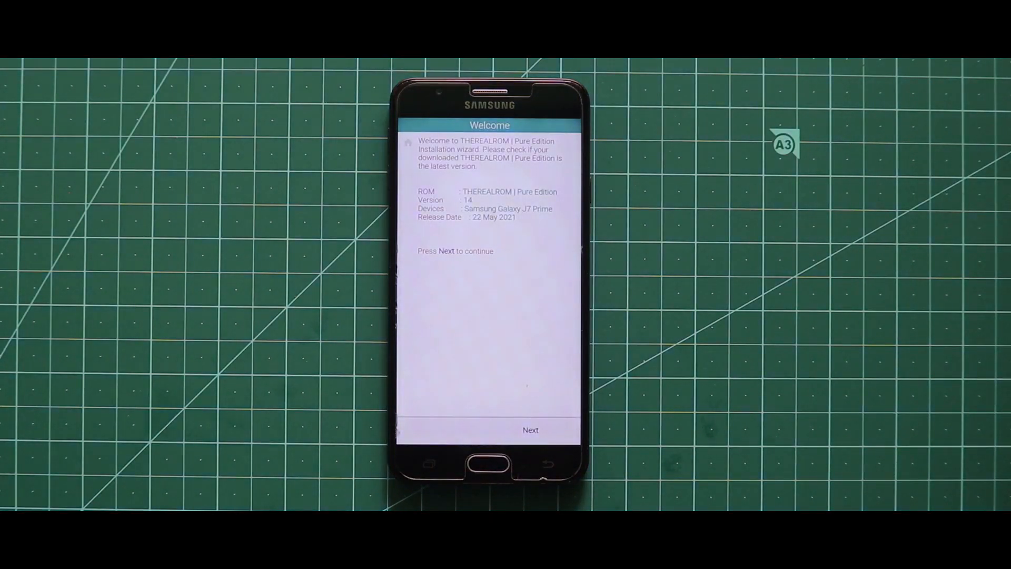
Continue past the AROMA welcome screen, install the ROM, and reach the setup's All done! page.
click(531, 429)
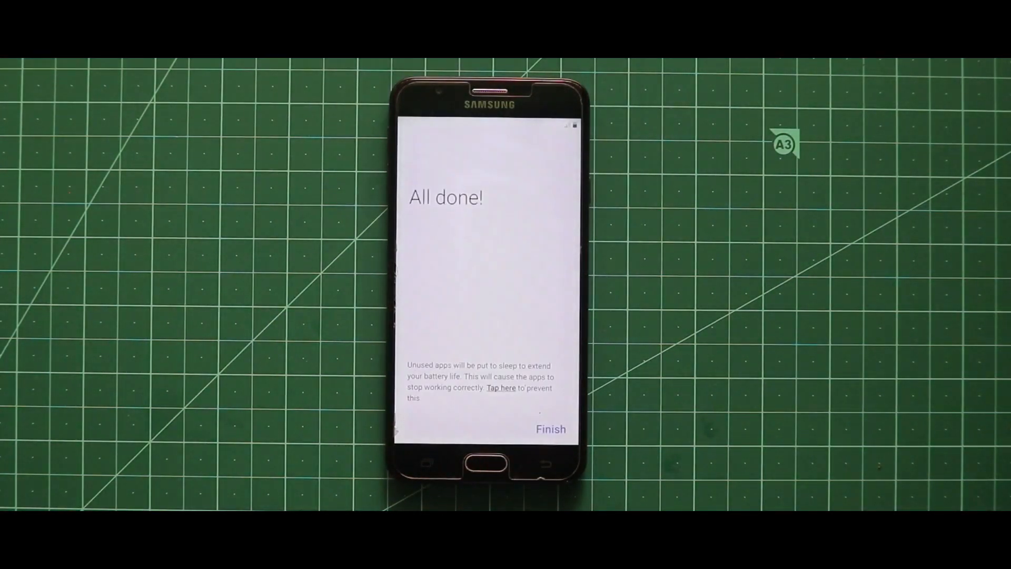
Finish device setup and launch Settings from the home screen dock.
click(551, 429)
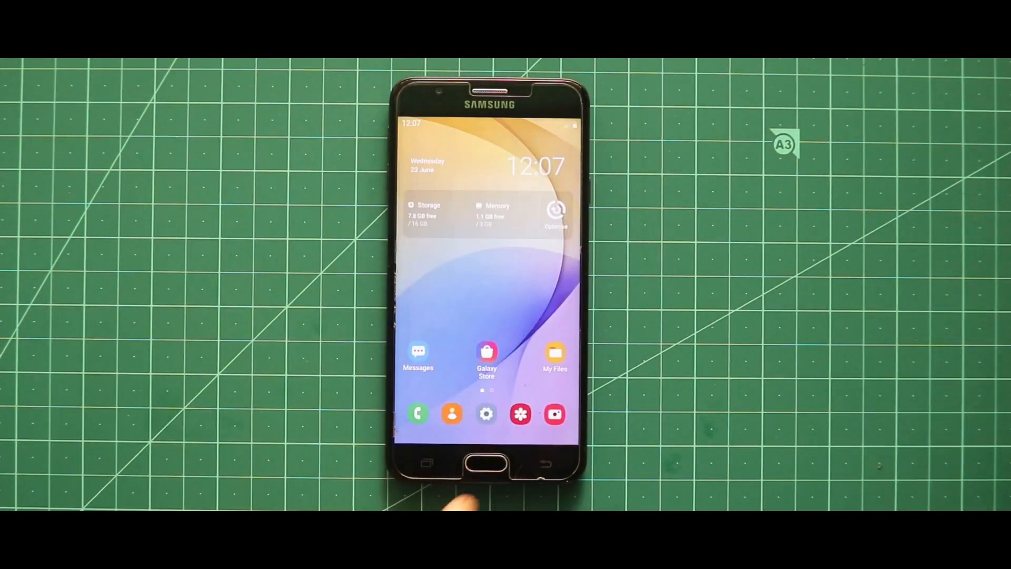
click(486, 414)
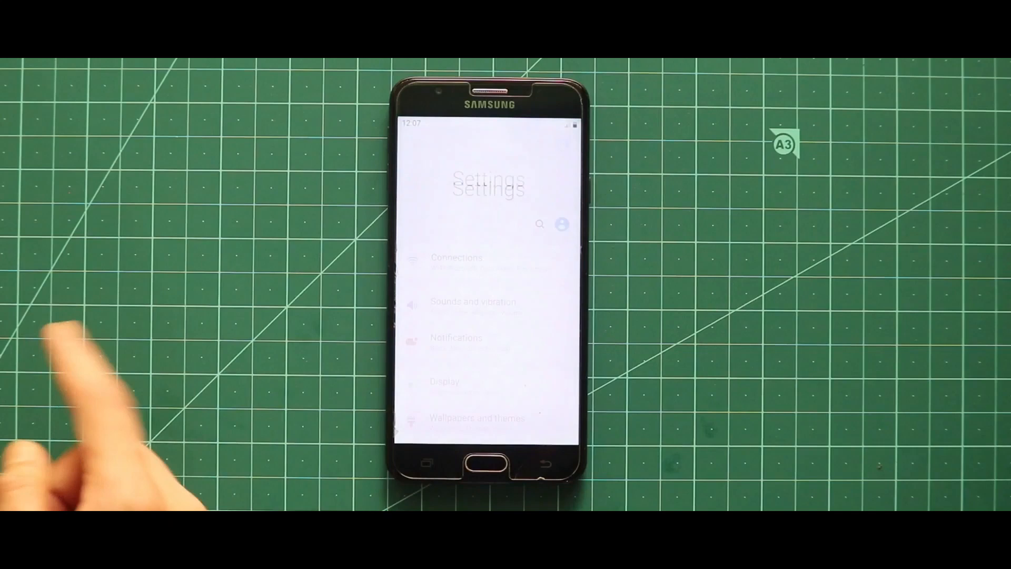